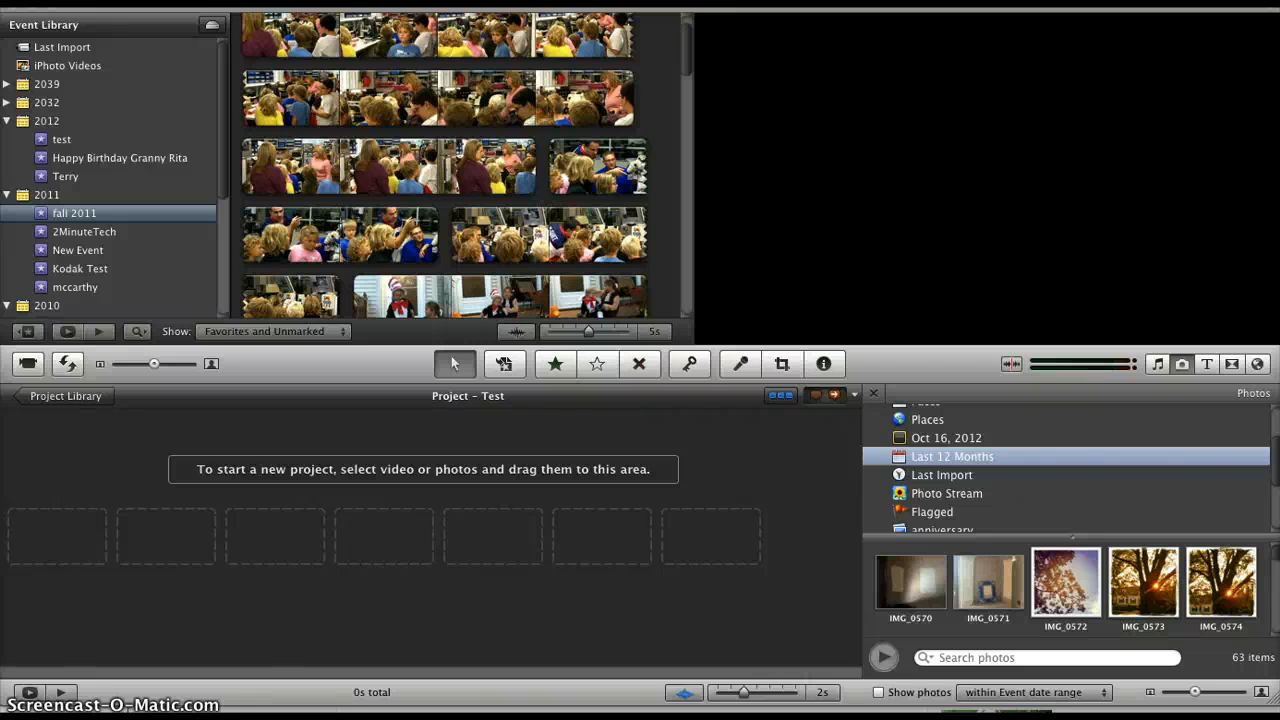
mouse_move(538, 545)
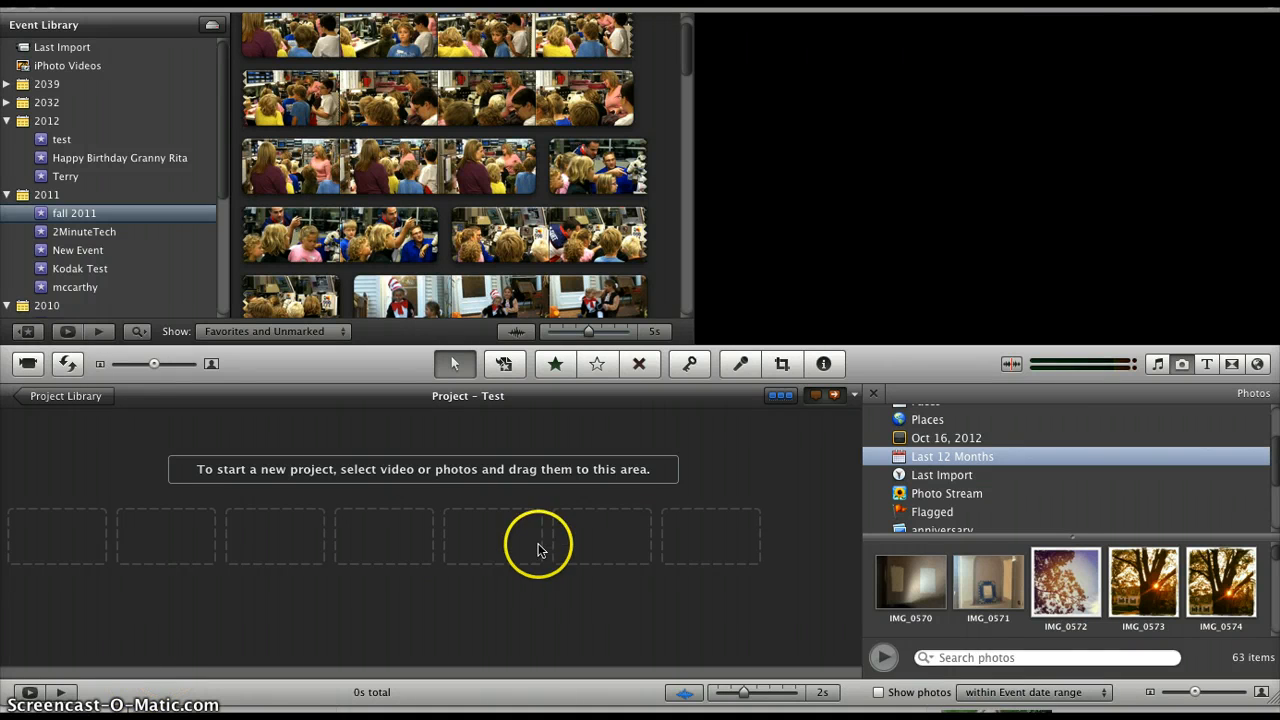
mouse_move(900, 533)
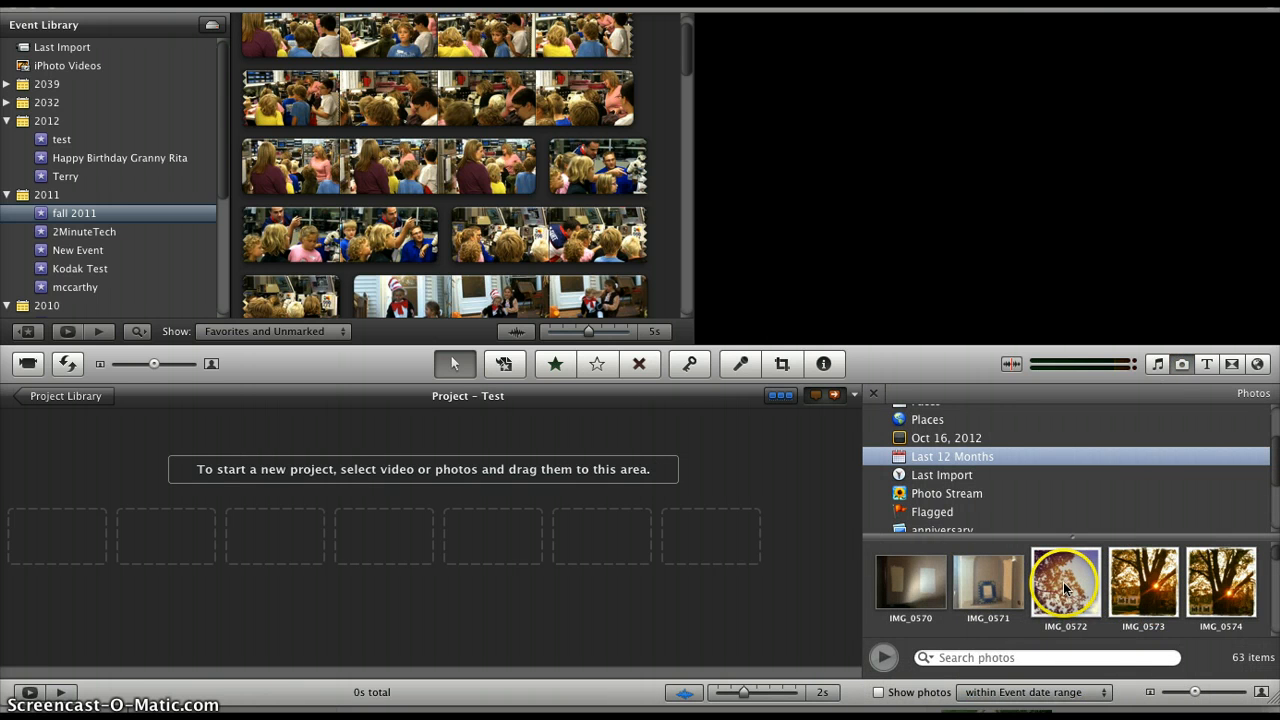
Step: Drag photo IMG_0572 into the project as a 4-second clip and open its gear menu
drag(1065, 582, 460, 515)
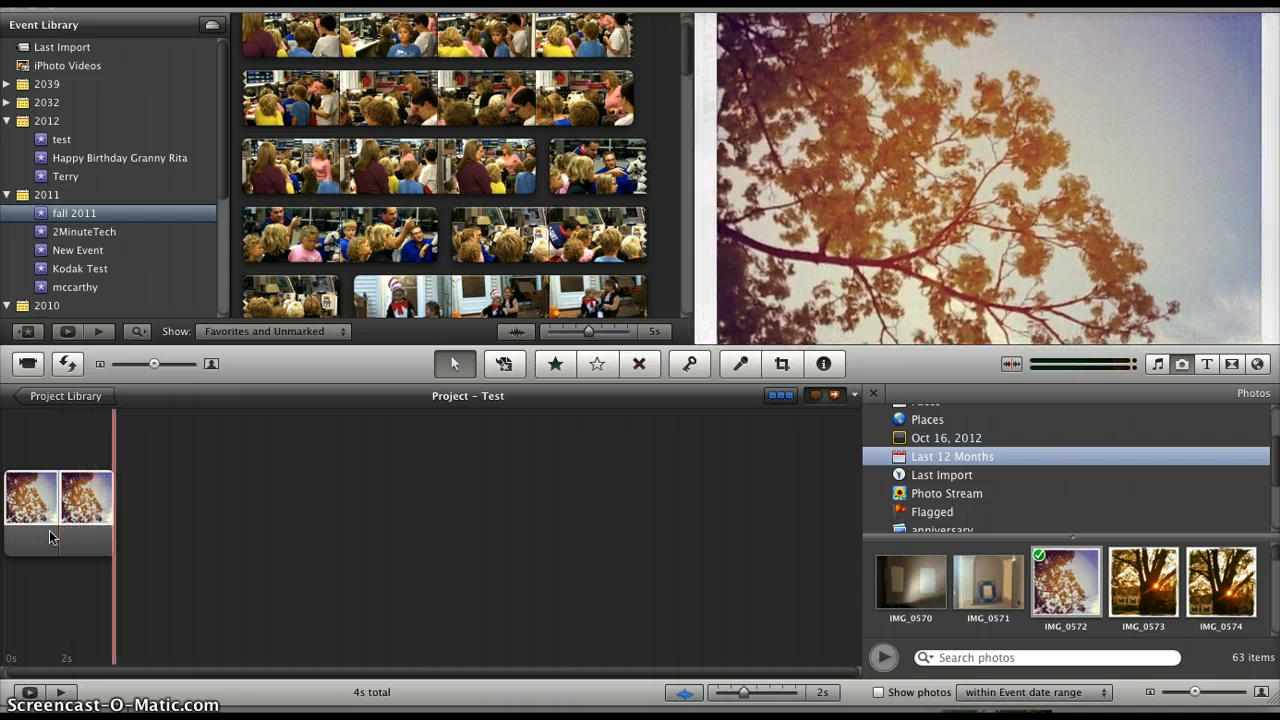
click(25, 510)
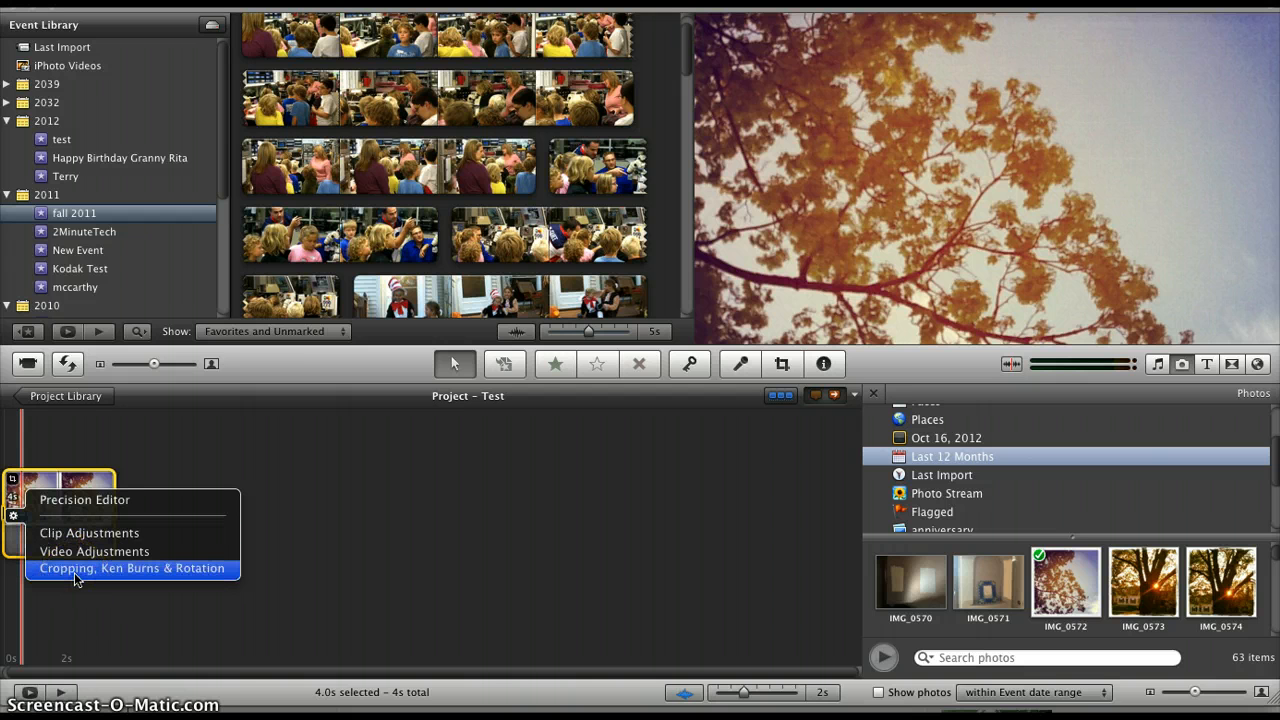
Step: Open Cropping, Ken Burns & Rotation for the tree clip and set it to fit the photo
click(131, 568)
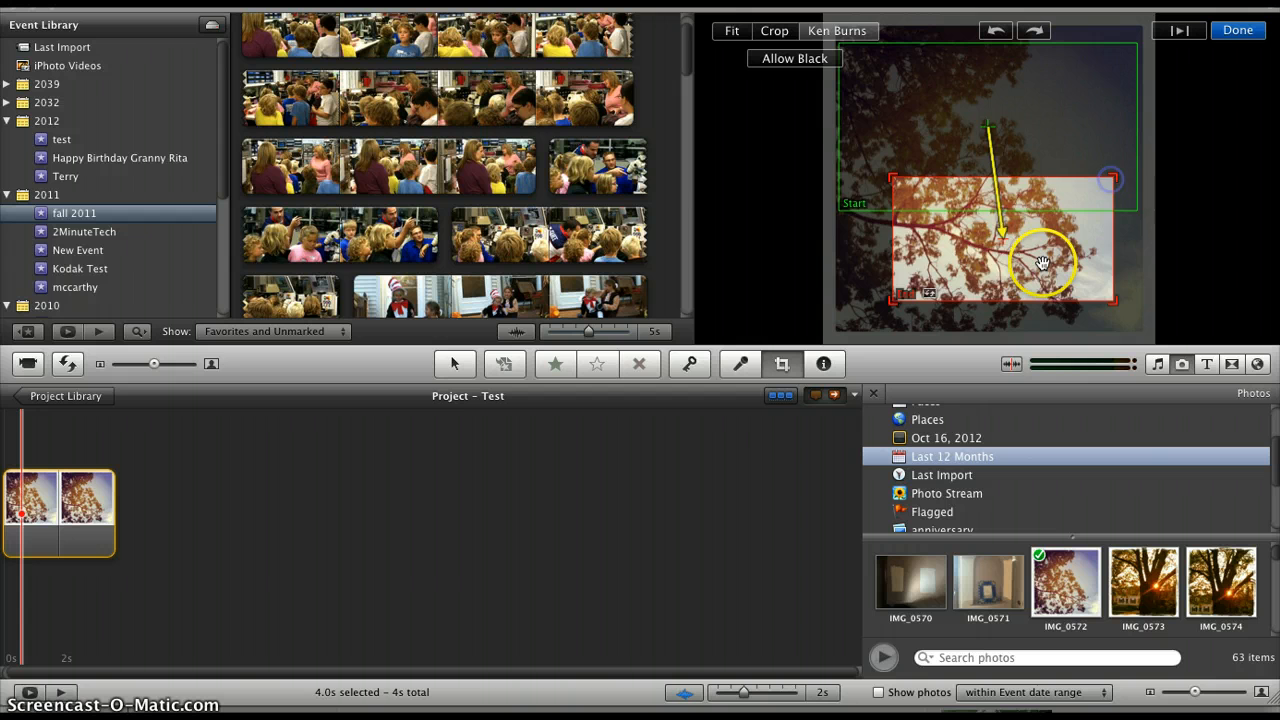
drag(1043, 262, 1008, 192)
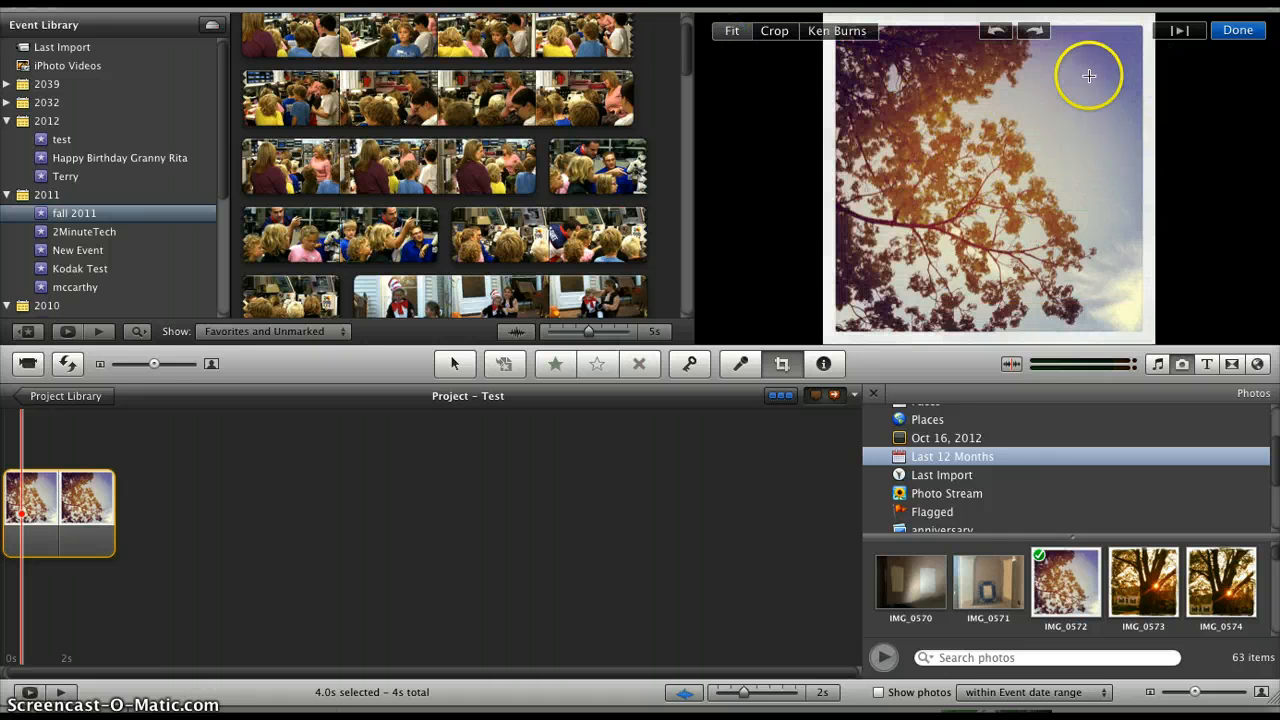
Step: Confirm the Fit framing with Done, closing the crop editor
click(1237, 30)
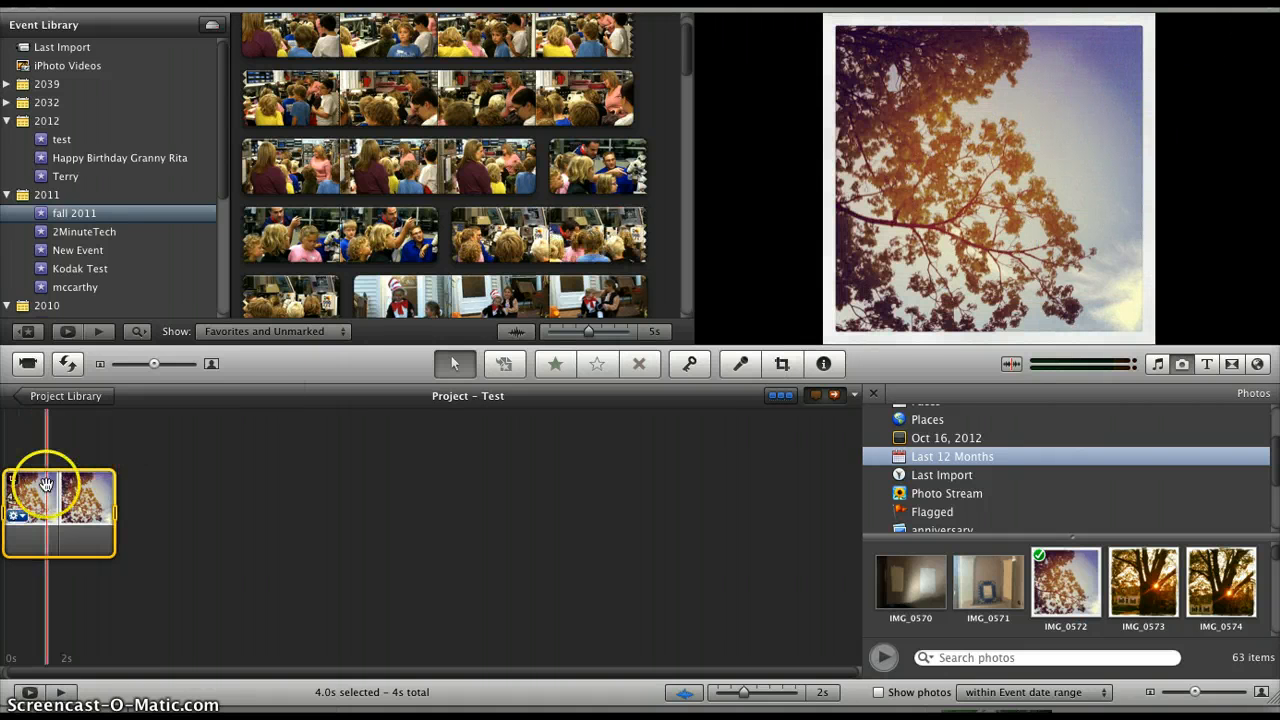